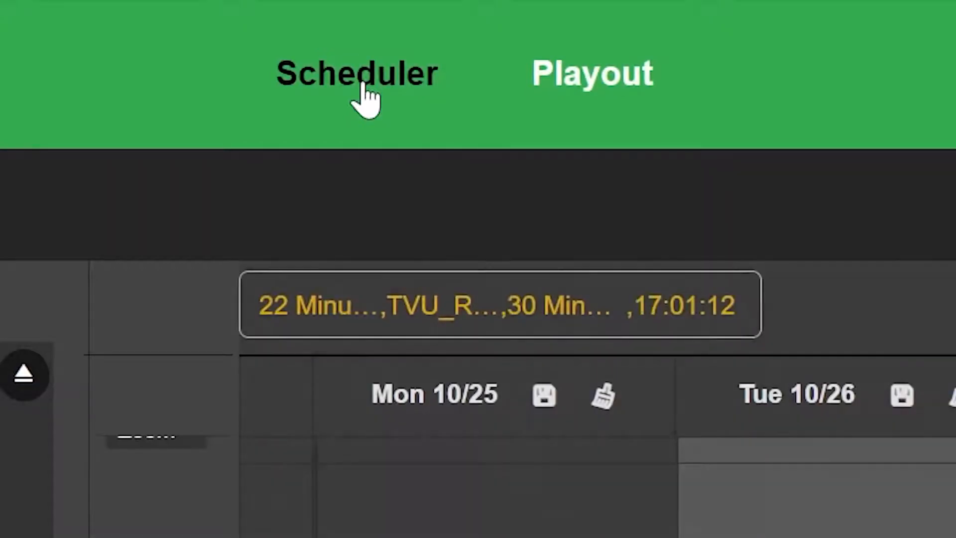
# Step: Add a new template from the Scheduler's Program Template list
pyautogui.click(357, 74)
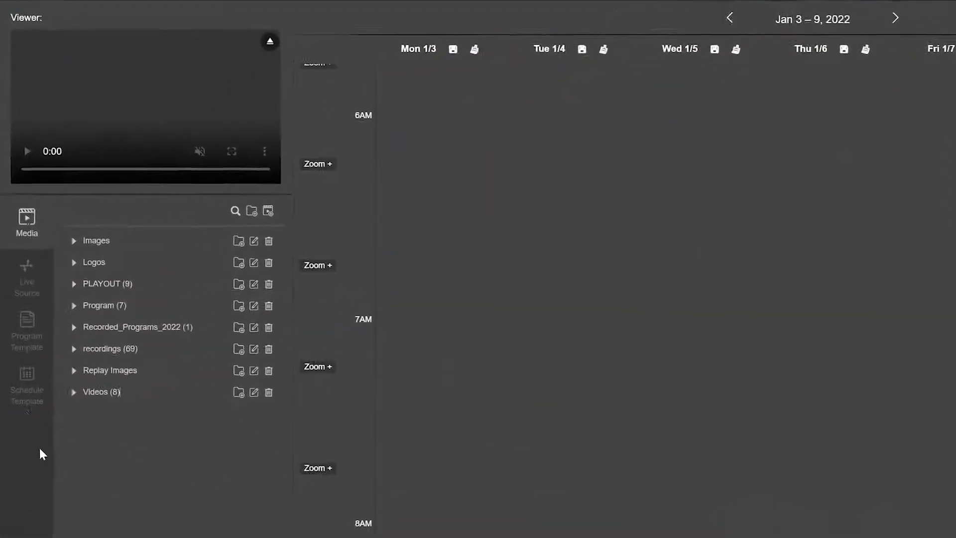
pyautogui.click(27, 330)
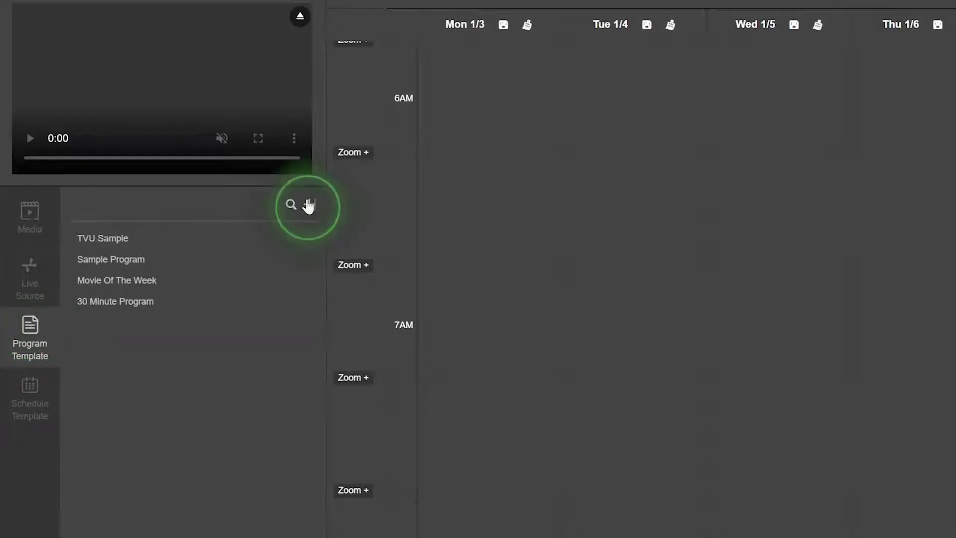
pyautogui.click(309, 204)
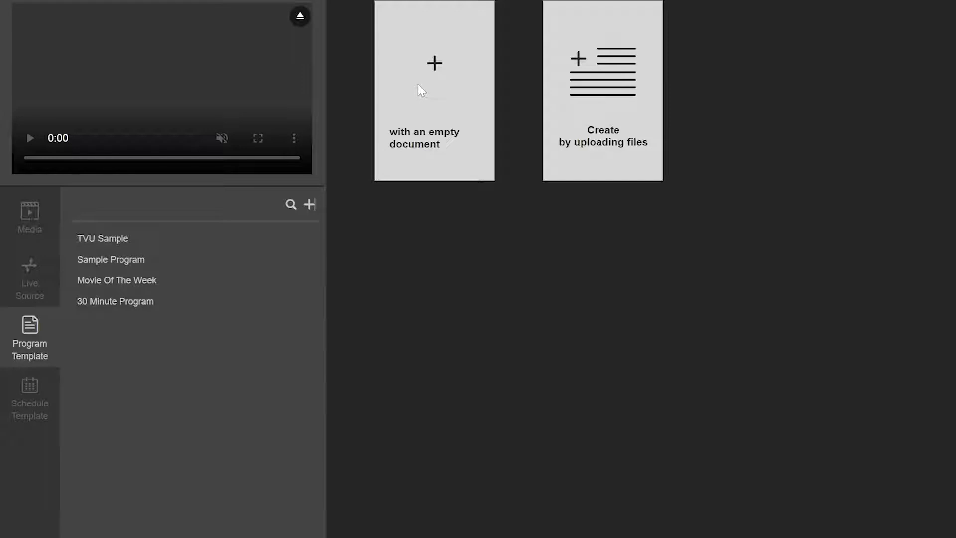
# Step: Create an empty-document template using Morning Show Segment 1 as reference media, duration 9:59
pyautogui.click(434, 89)
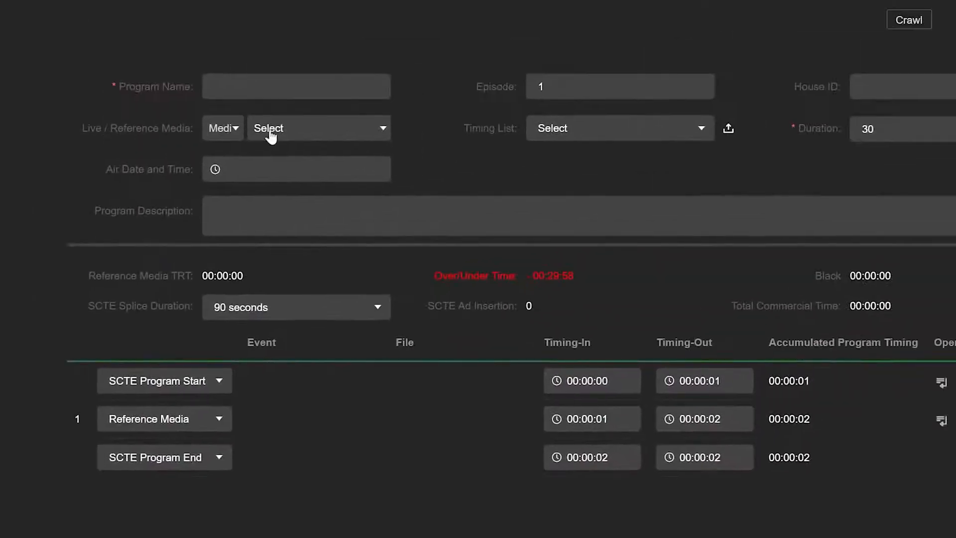
pyautogui.click(310, 128)
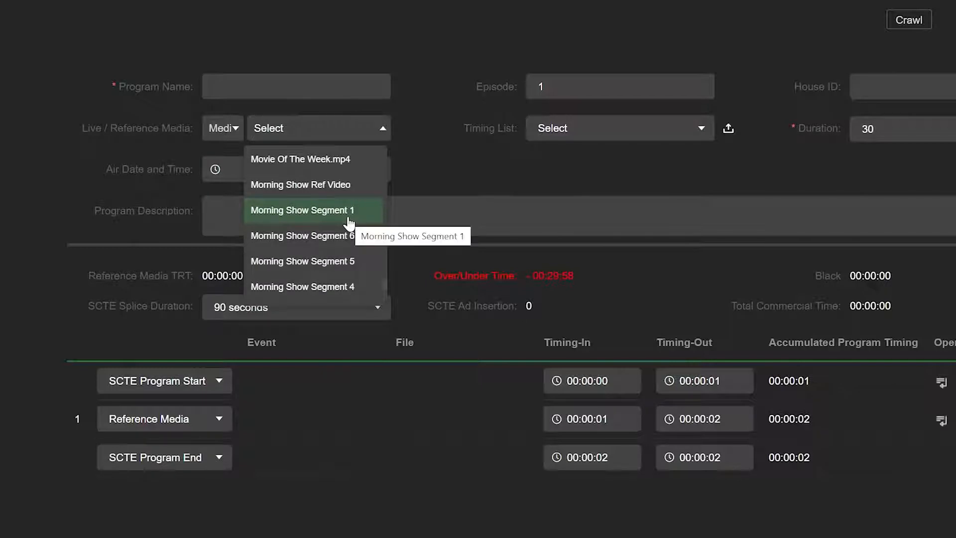
pyautogui.click(301, 210)
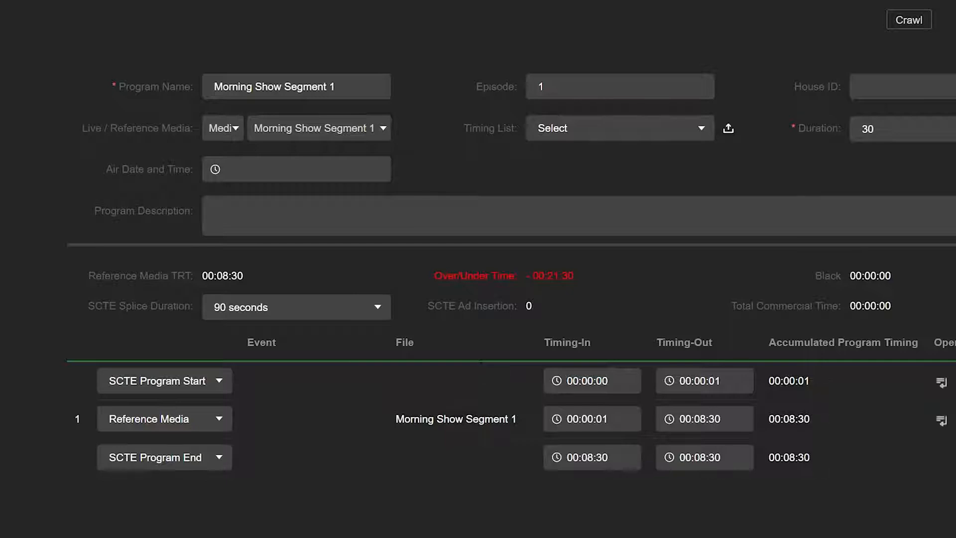
pyautogui.write('9:59')
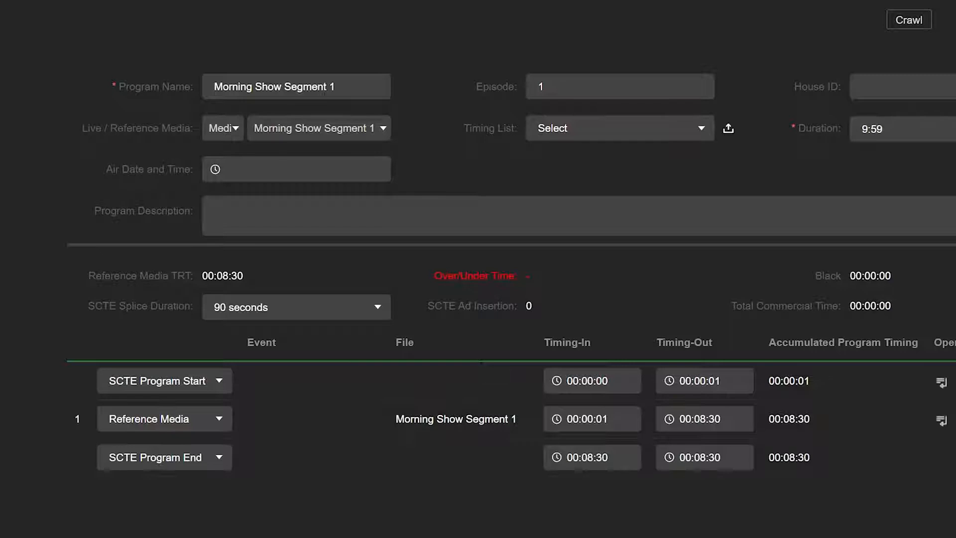
# Step: Insert an SCTE(Splice) row after the reference media, starting at 00:04:01
pyautogui.scroll(-3)
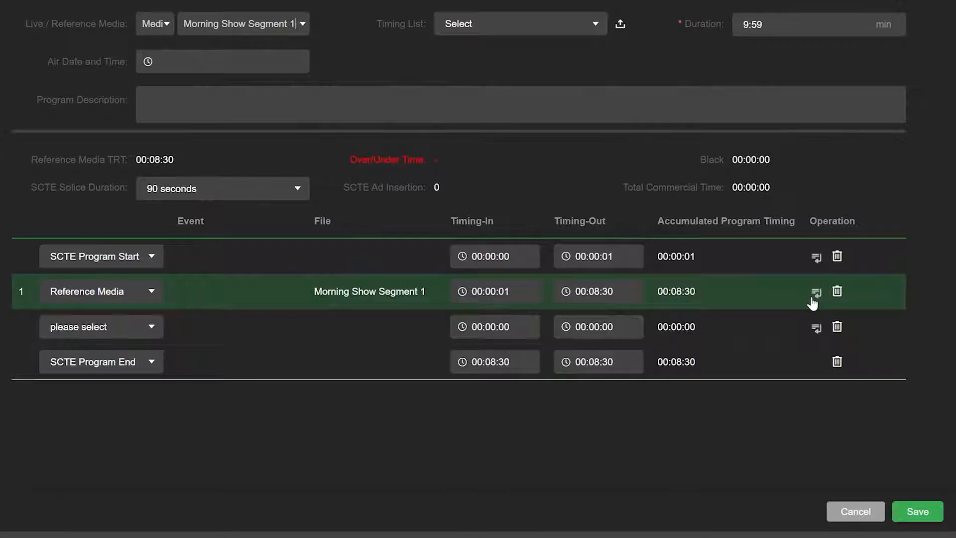
pyautogui.click(161, 326)
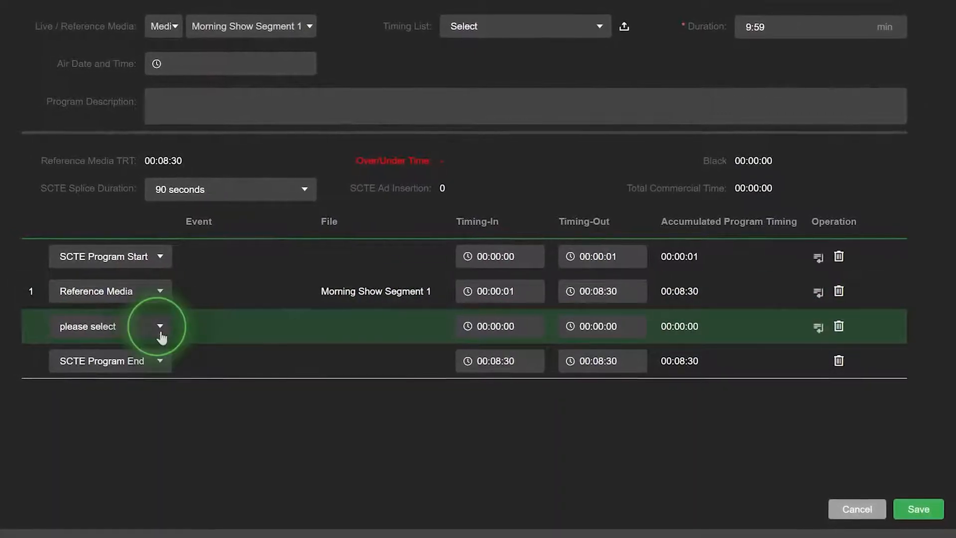
pyautogui.click(160, 326)
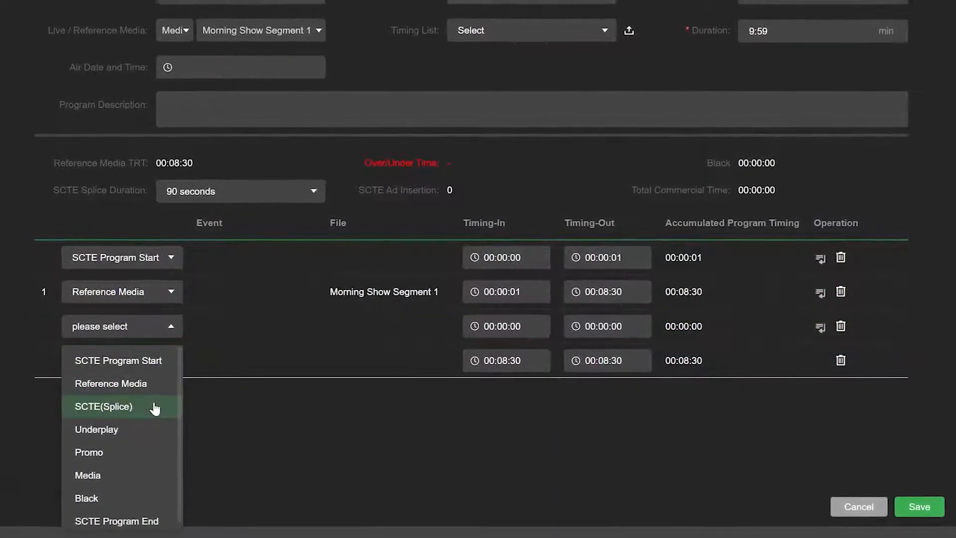
pyautogui.click(103, 406)
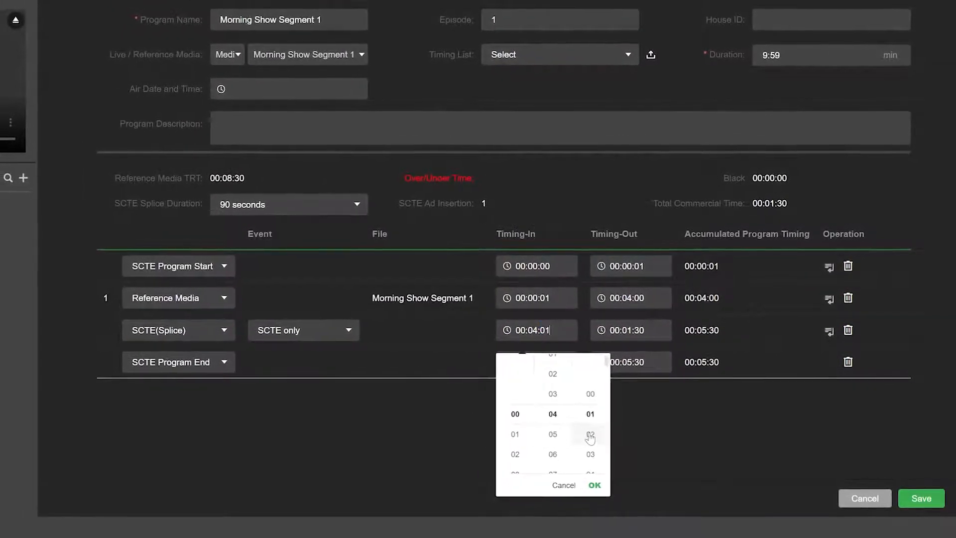
pyautogui.click(594, 485)
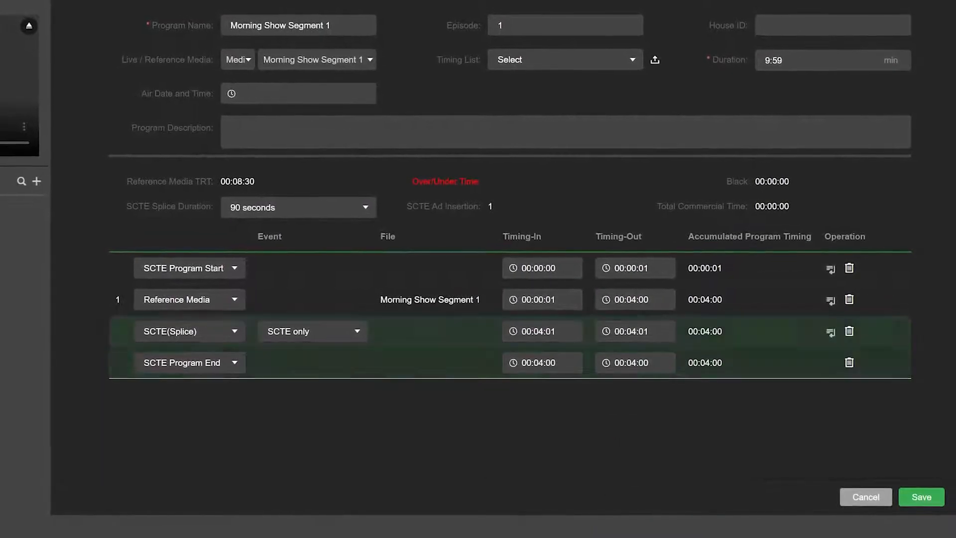
pyautogui.click(635, 331)
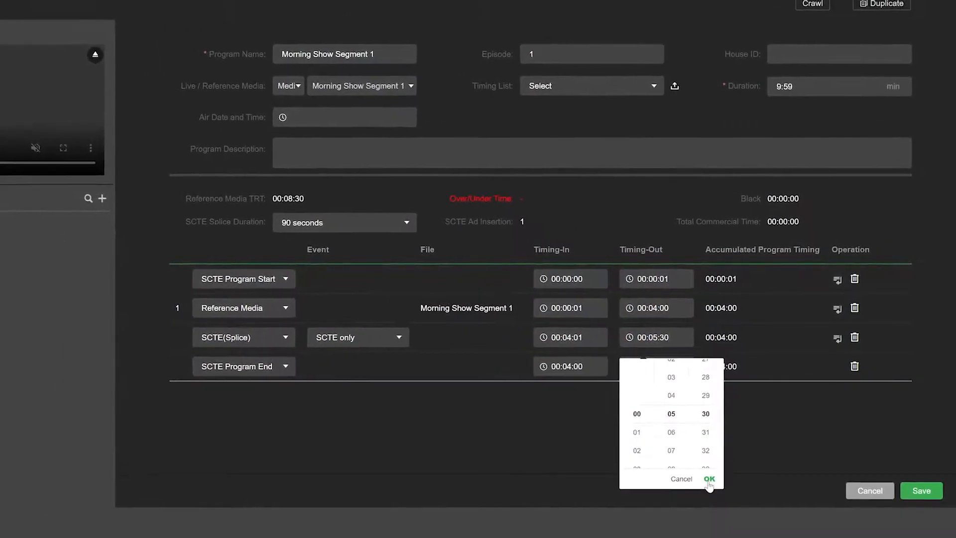
# Step: End the splice at 00:05:30 and add a Reference Media row resuming at 00:05:31
pyautogui.click(709, 478)
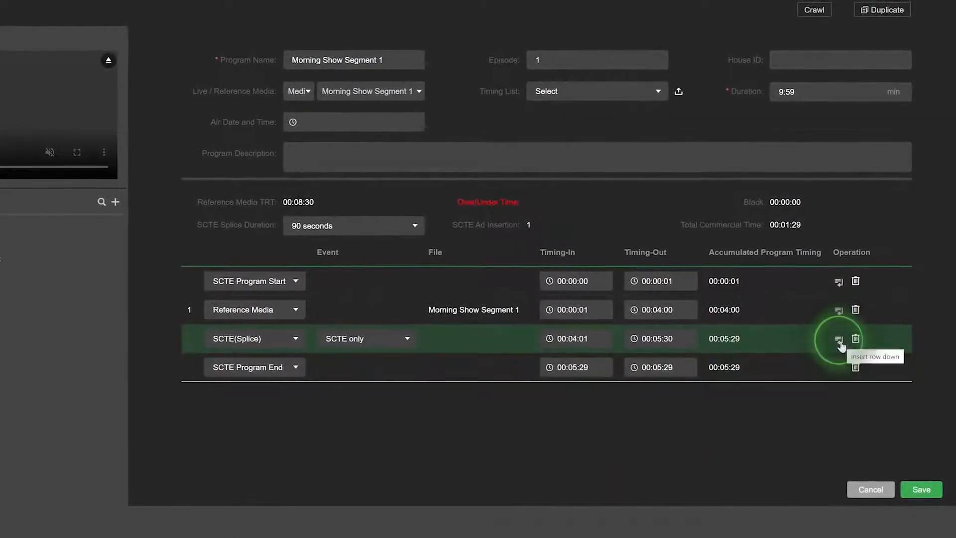
pyautogui.click(839, 338)
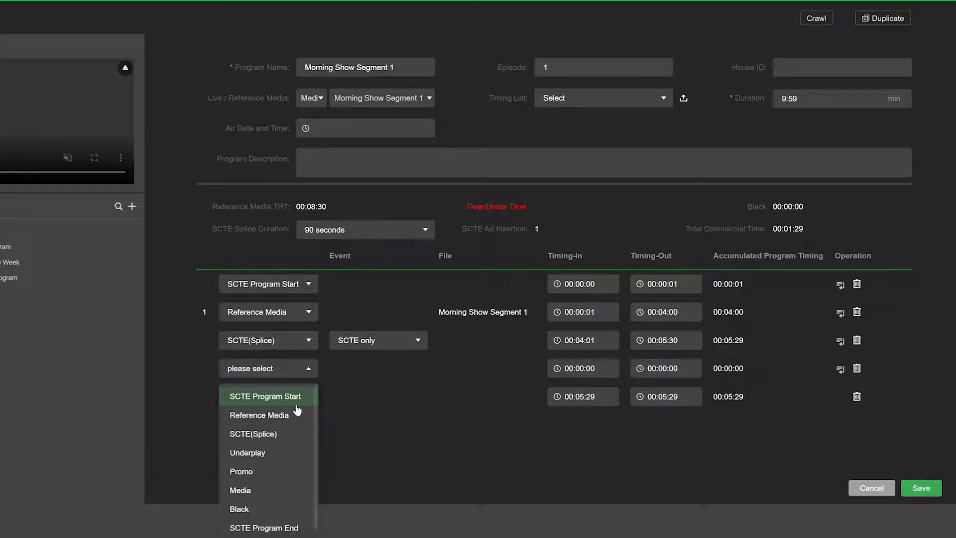
pyautogui.click(259, 415)
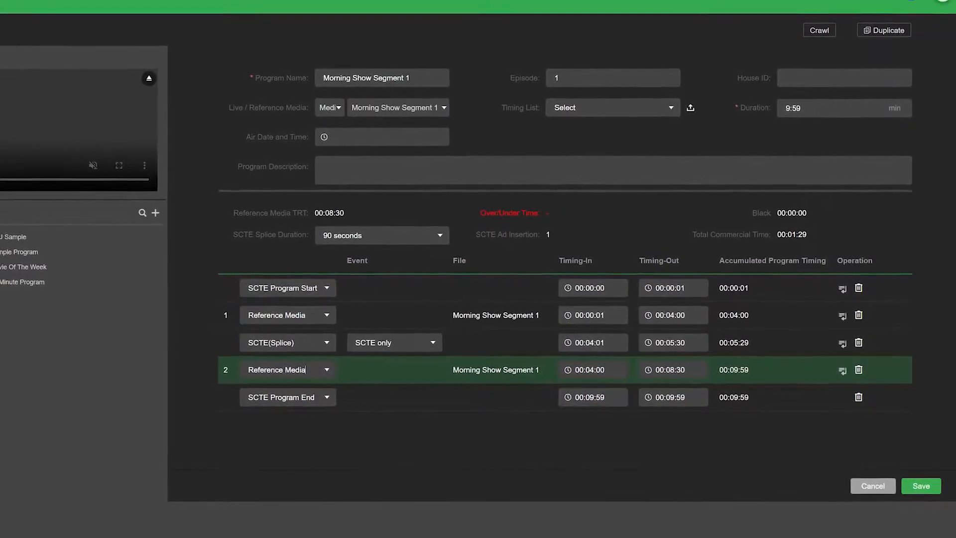
pyautogui.click(589, 370)
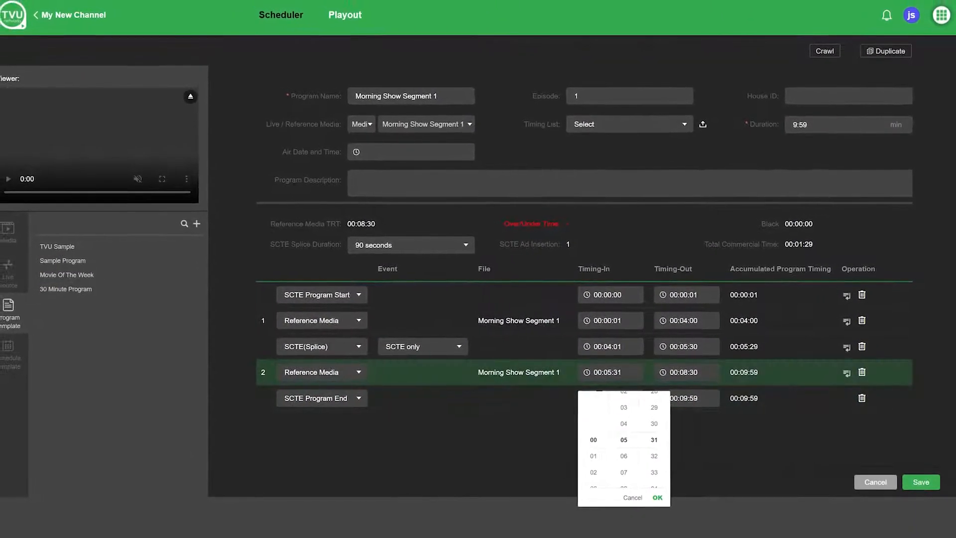
pyautogui.click(920, 481)
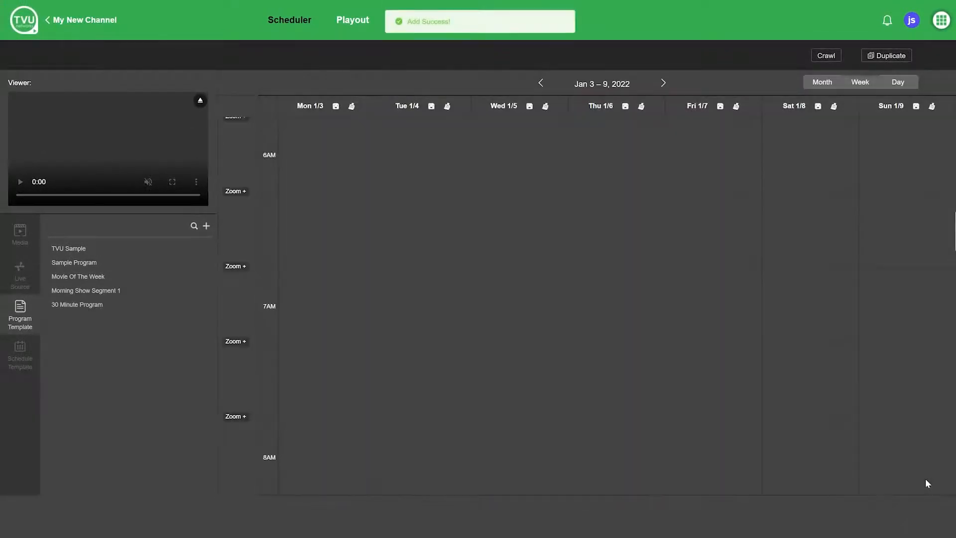
# Step: In Playout, set the SCTE signal type to 90 seconds
pyautogui.click(352, 19)
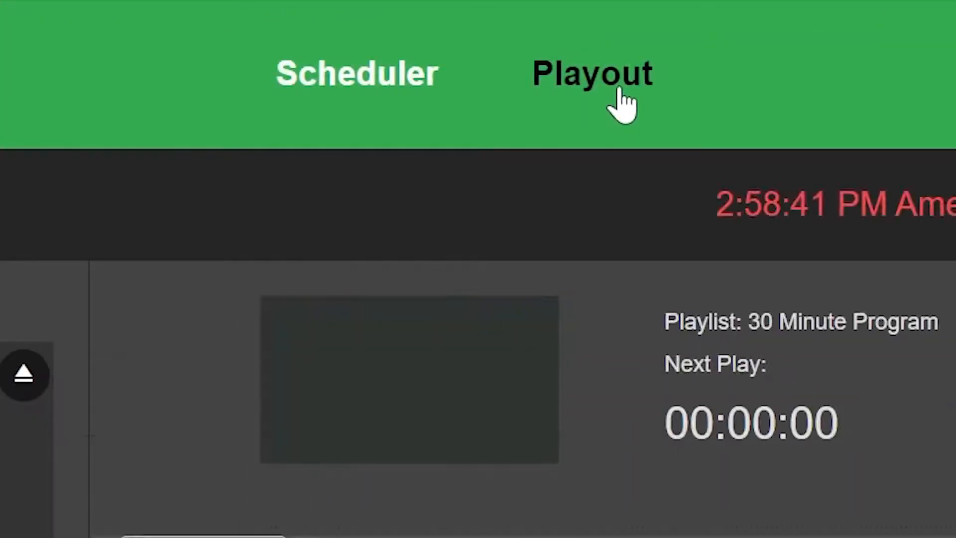
pyautogui.click(592, 72)
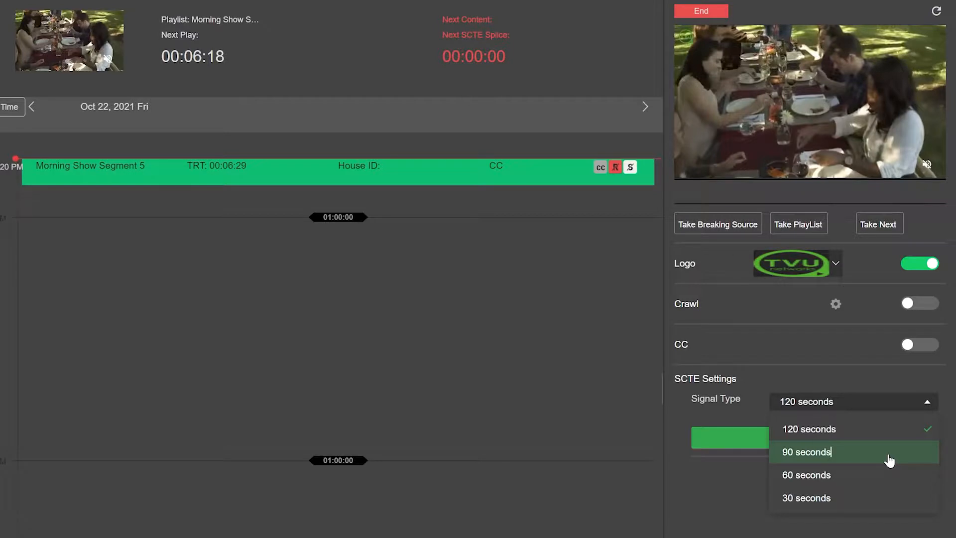
pyautogui.click(806, 452)
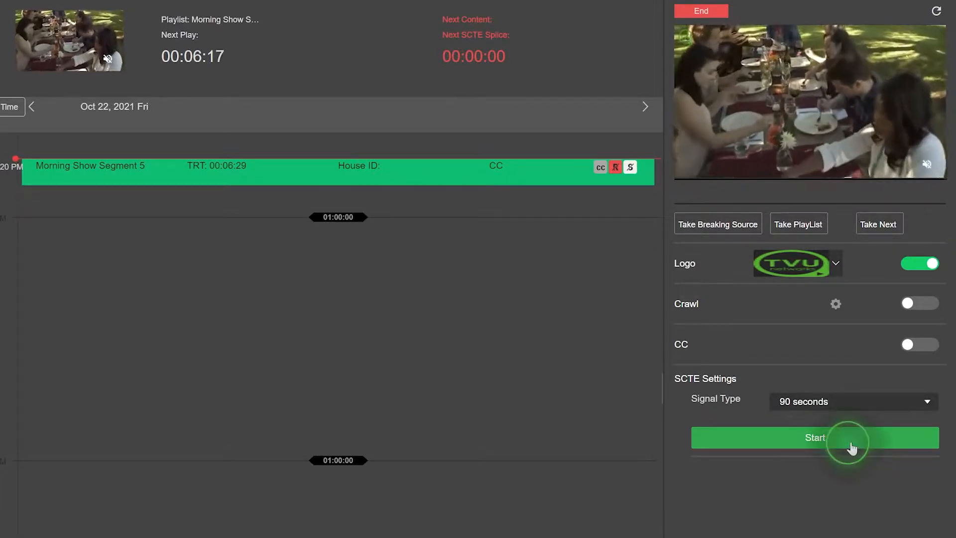